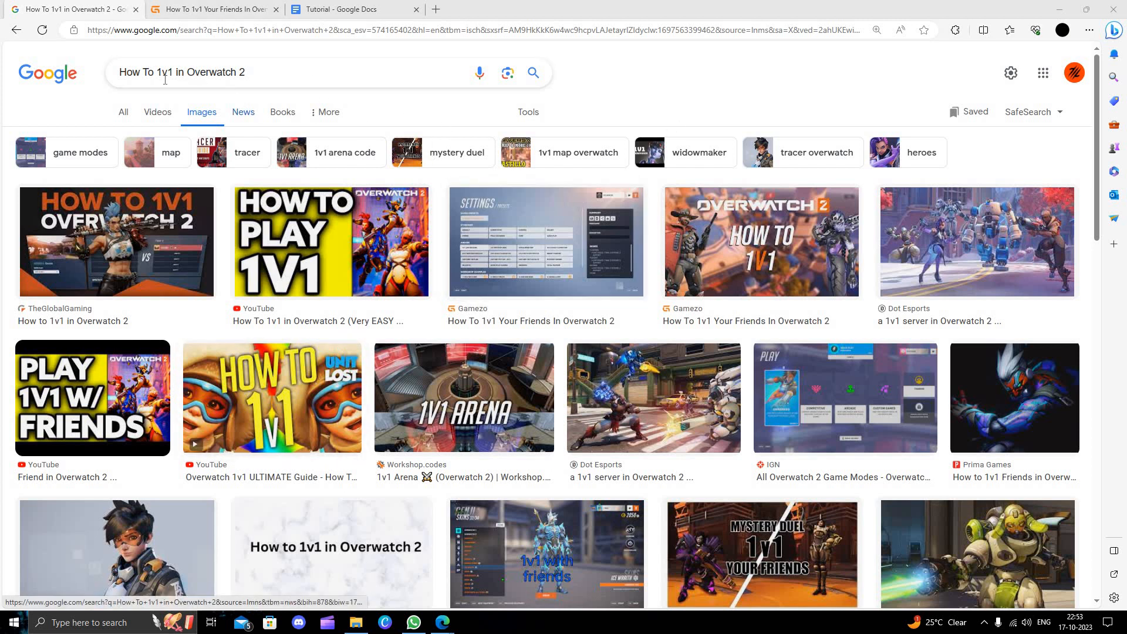
mouse_move(249, 58)
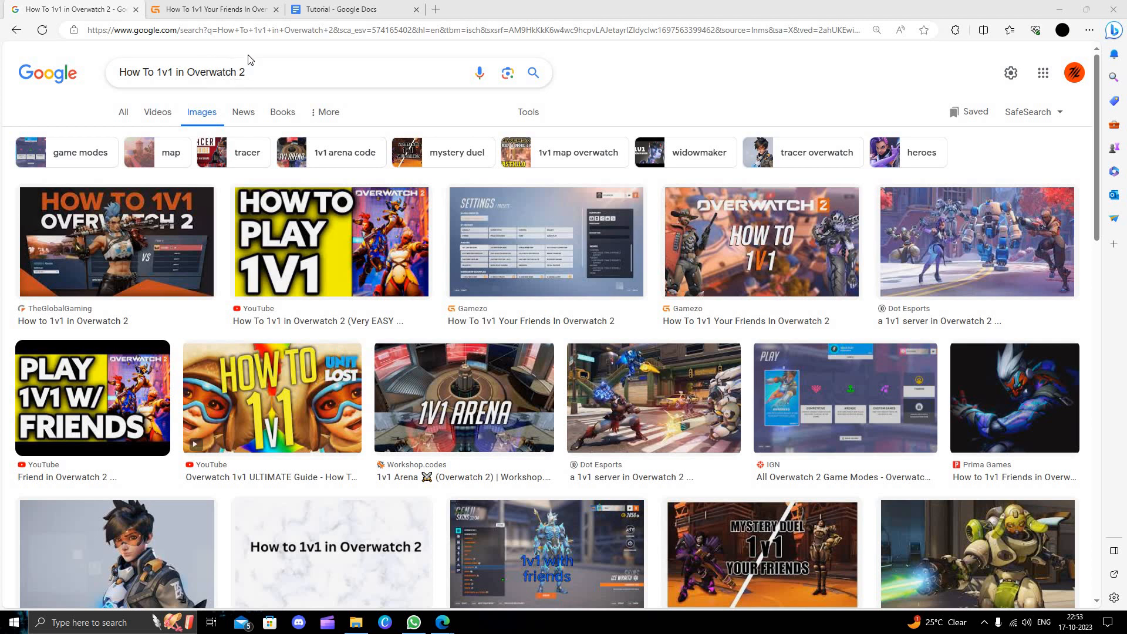
mouse_move(251, 60)
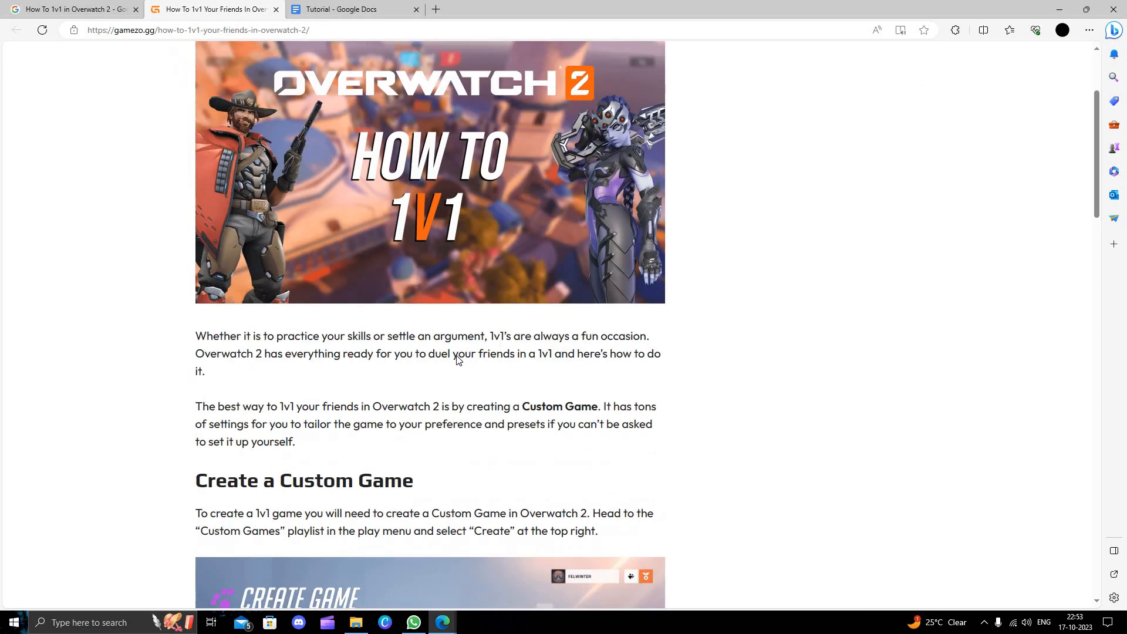
scroll("down", 3)
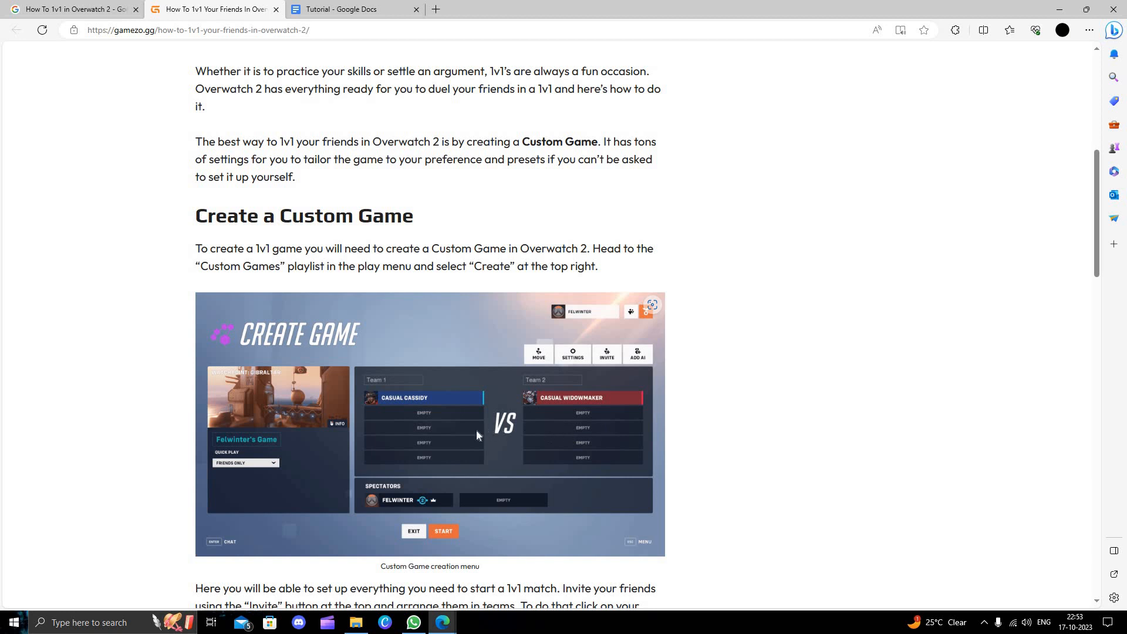
scroll("down", 3)
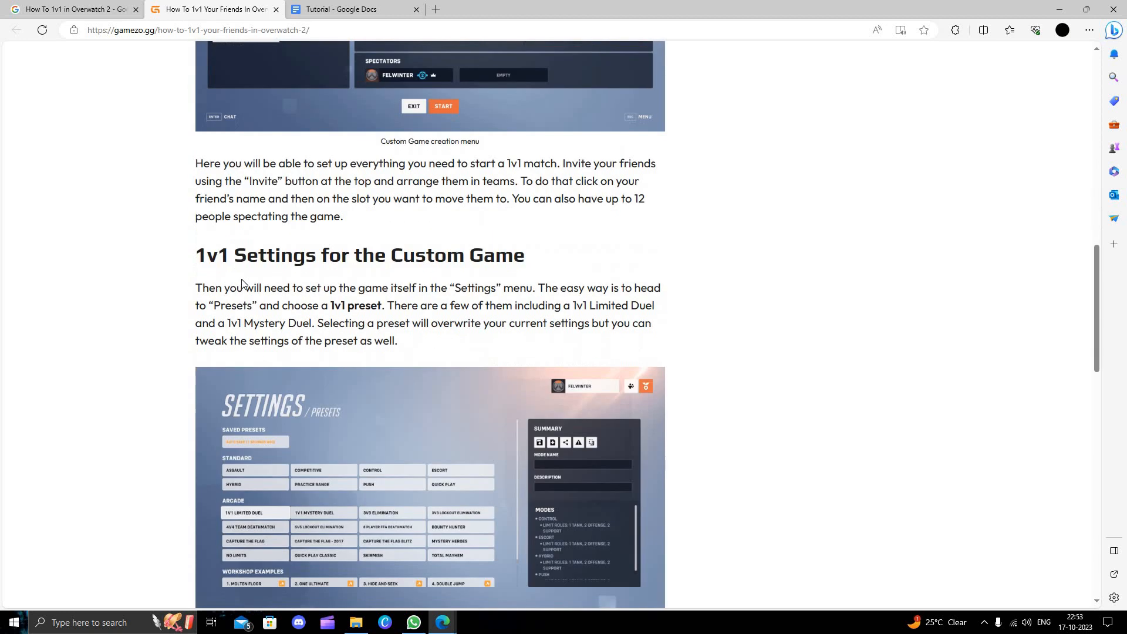
scroll("down", 3)
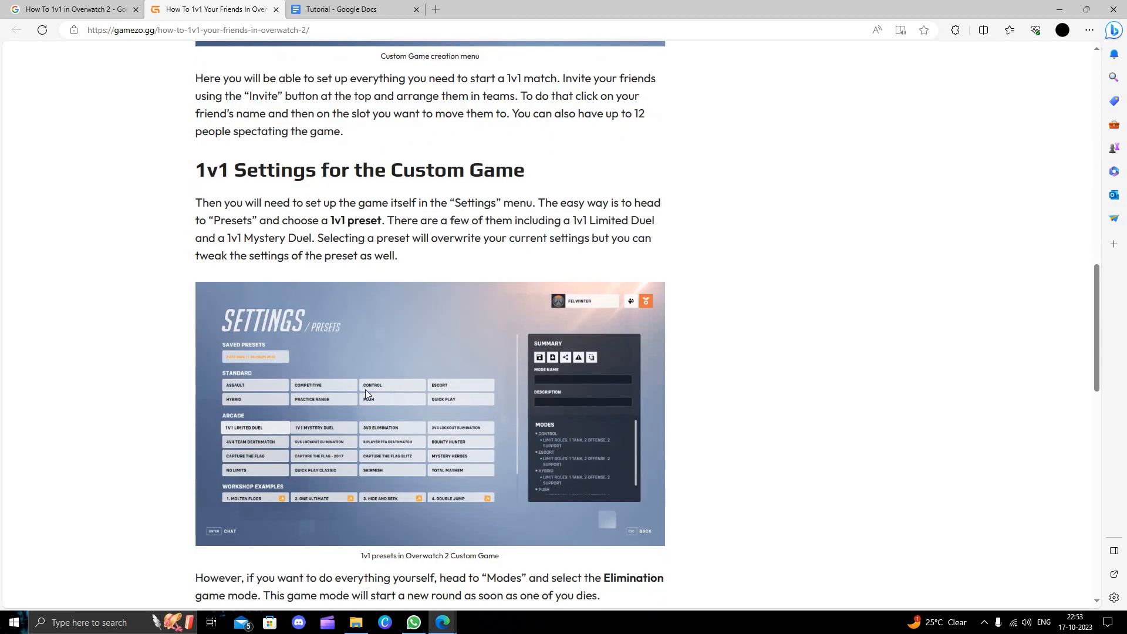
mouse_move(255, 455)
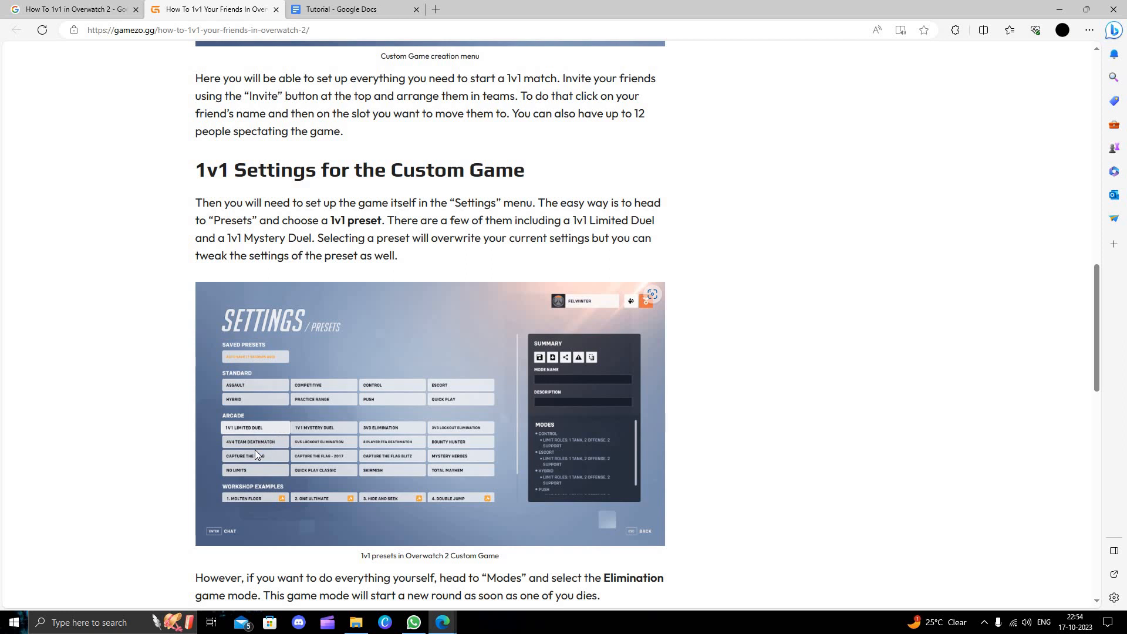
mouse_move(246, 442)
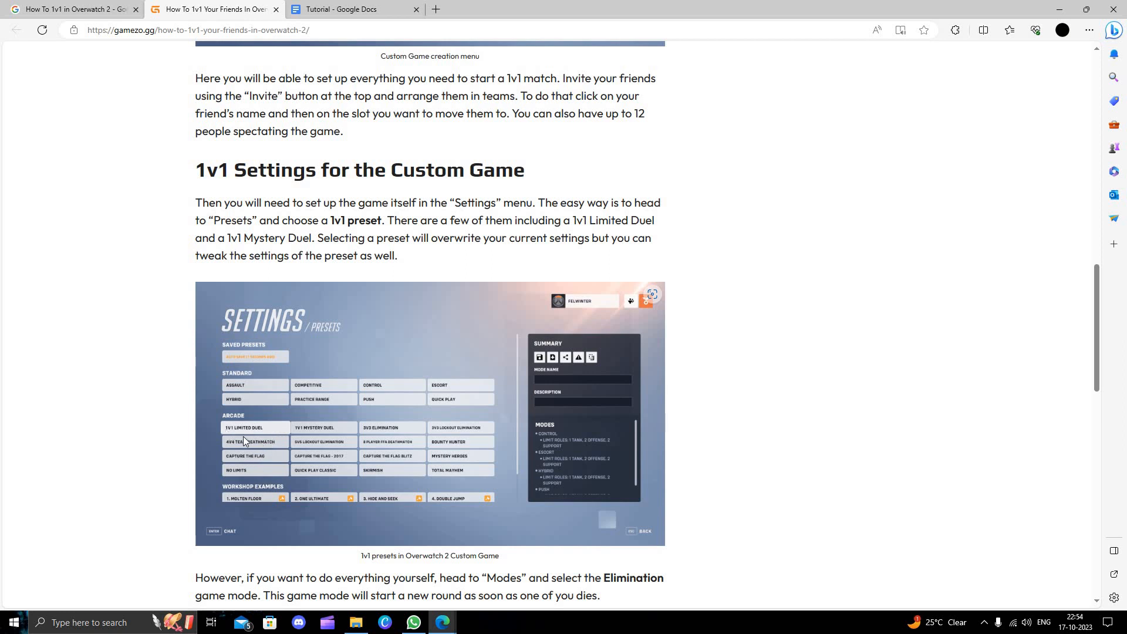
mouse_move(345, 445)
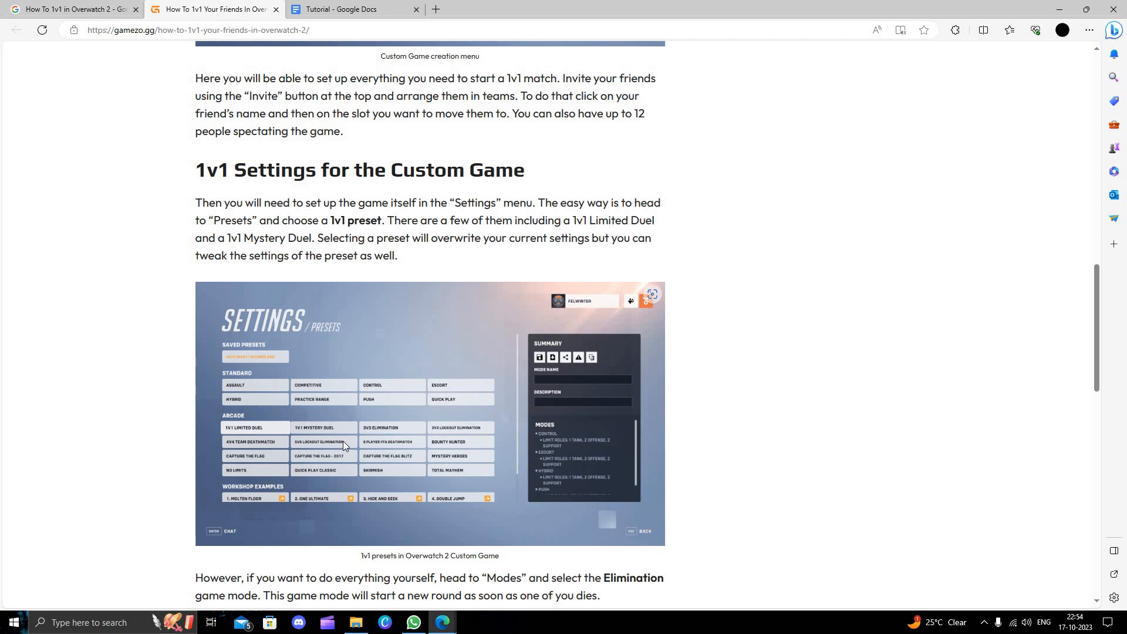
scroll("down", 3)
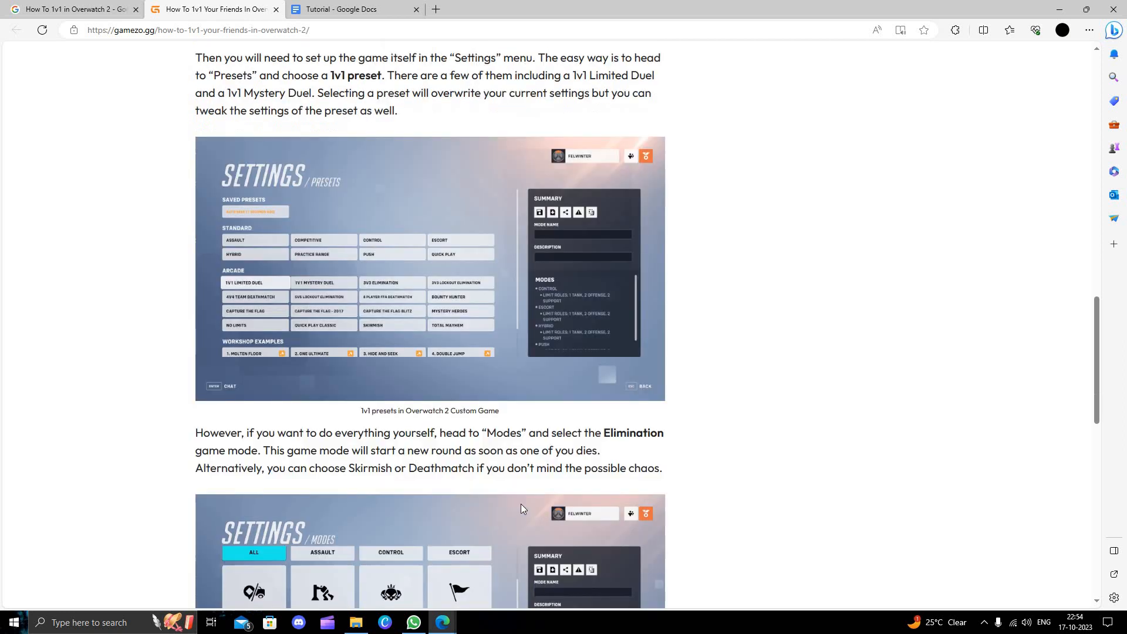
scroll("down", 3)
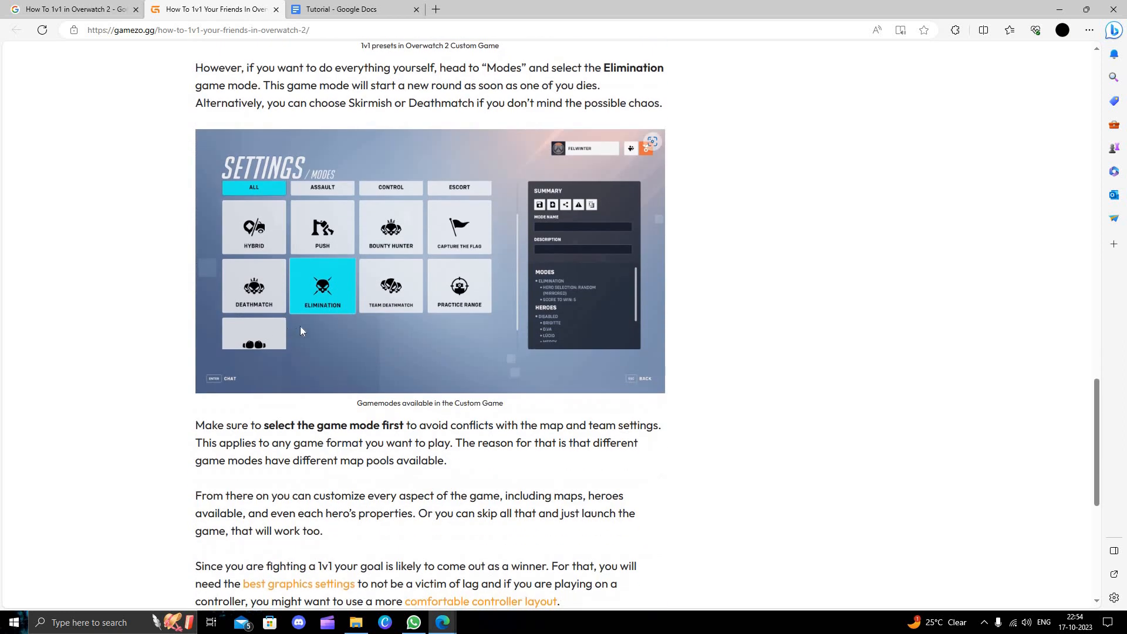
scroll("down", 3)
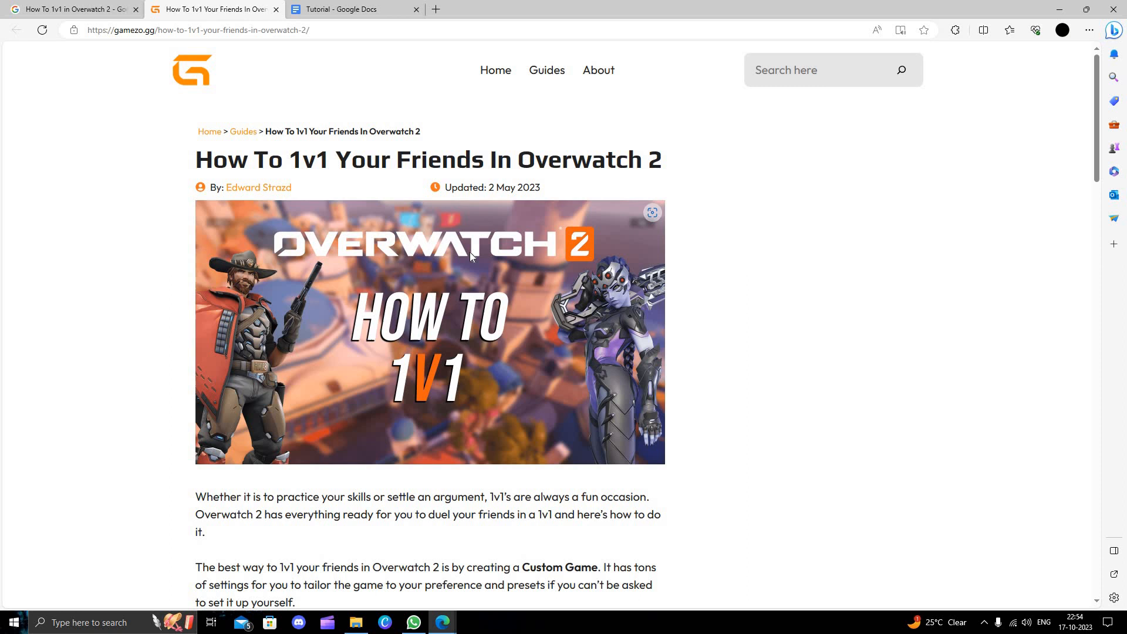
scroll("down", 3)
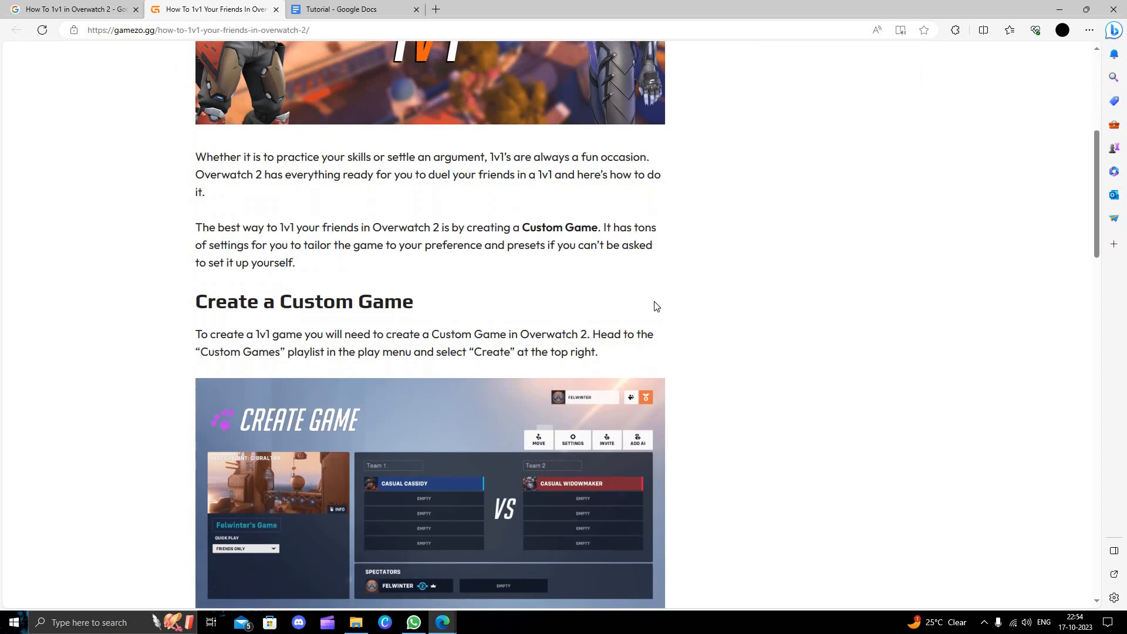